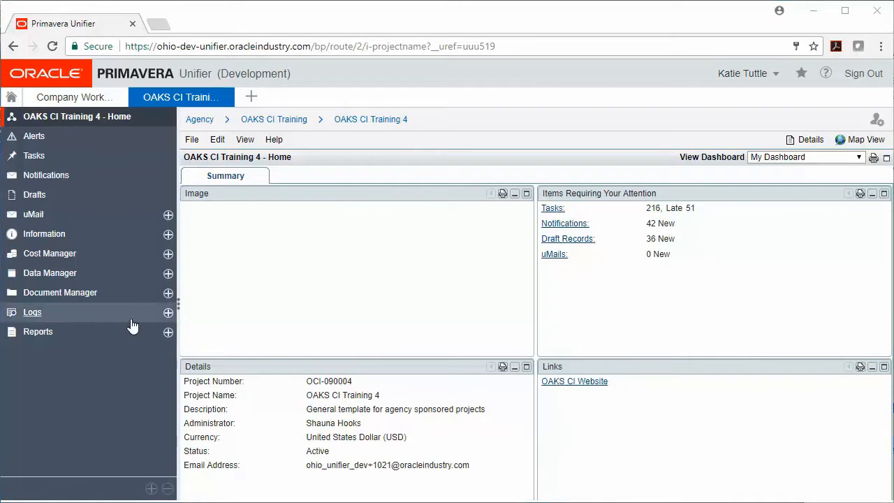
# Expand the project Logs and go to the Schedule Approvals log.
pyautogui.click(32, 313)
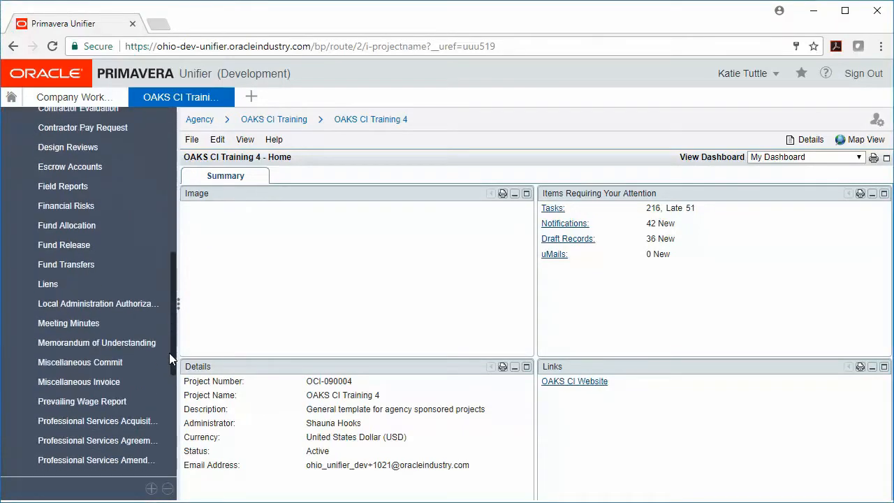
pyautogui.scroll(-3)
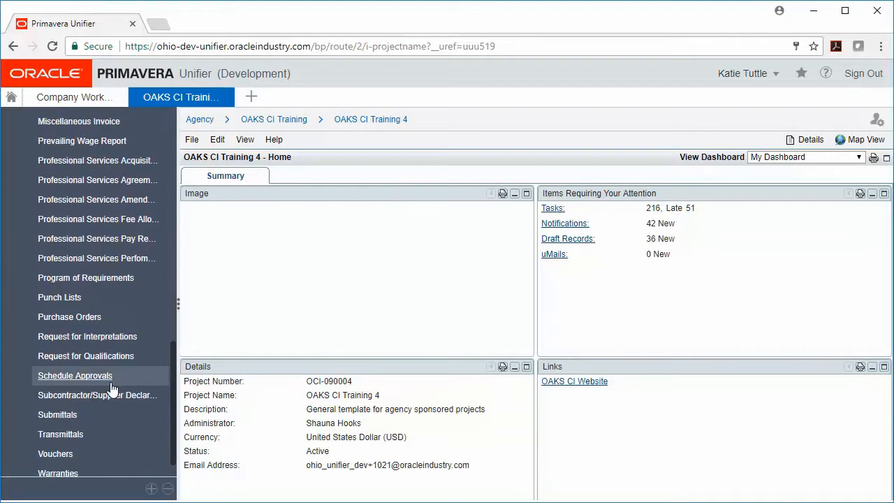
pyautogui.click(74, 375)
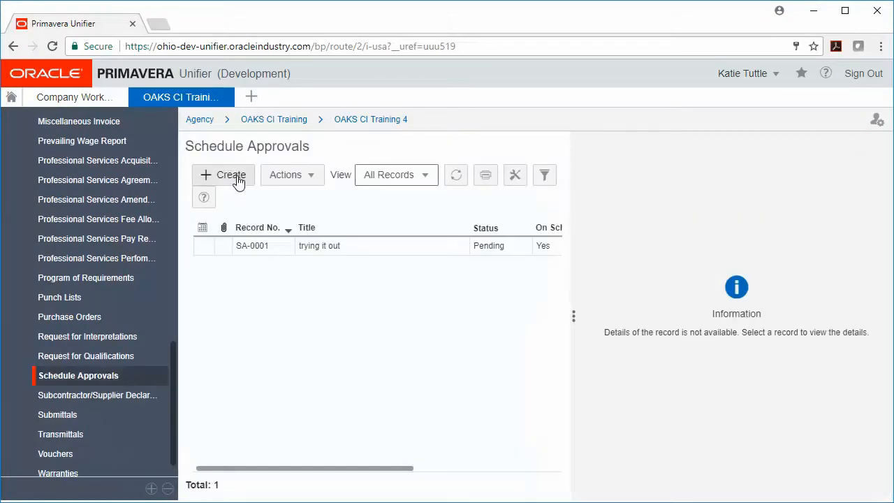
# Create record 'Schedule #1': schedule attached, 50 variance days, Intermediate schedule type.
pyautogui.click(229, 174)
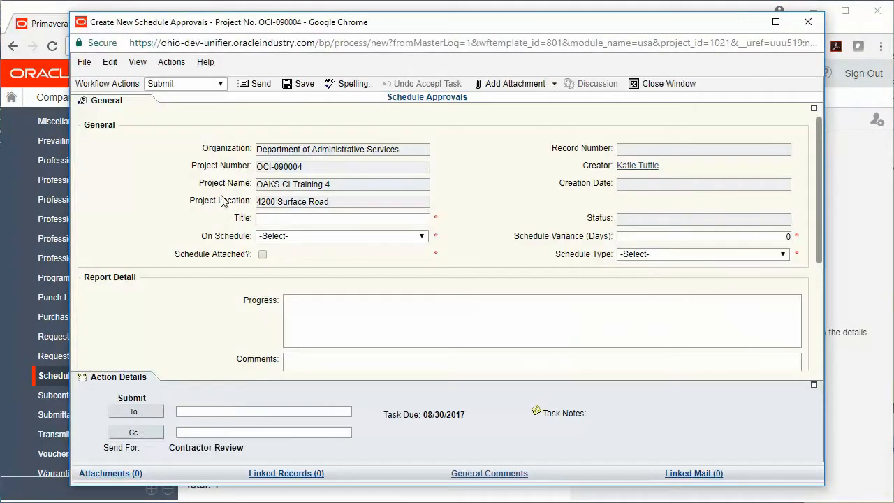
pyautogui.moveTo(131, 106)
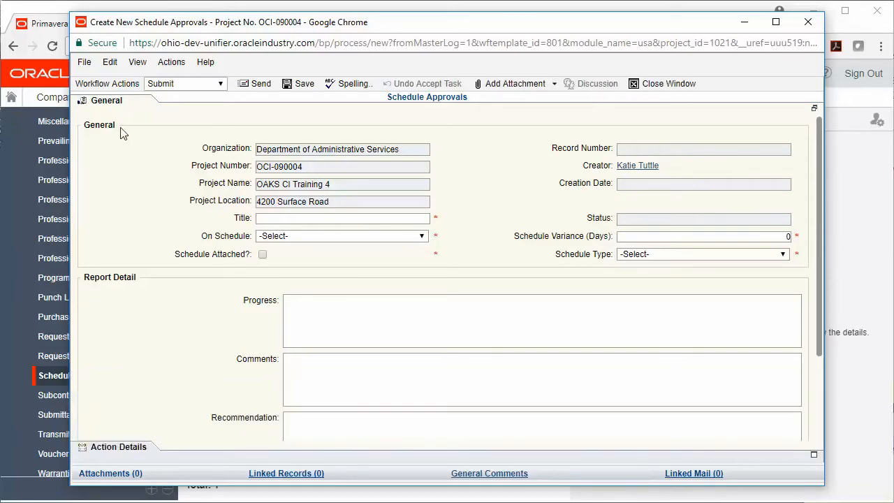
pyautogui.moveTo(129, 182)
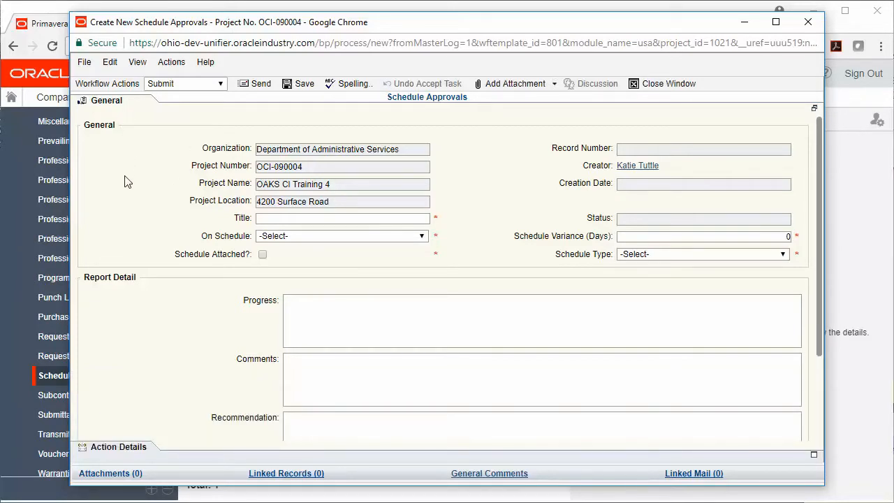
pyautogui.moveTo(285, 235)
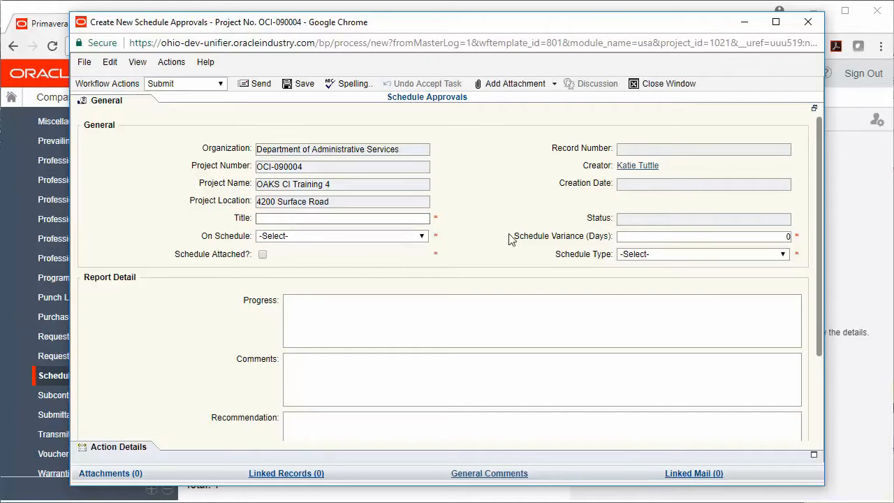
pyautogui.write('Schedule #1')
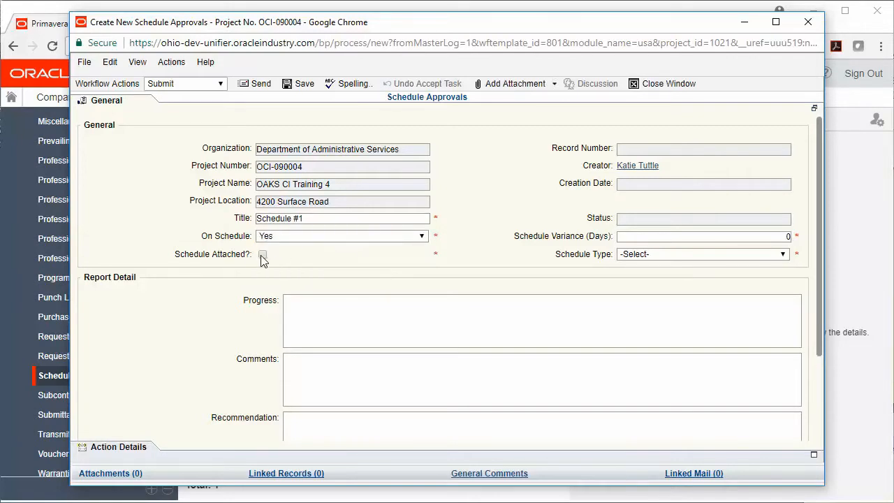
pyautogui.click(262, 254)
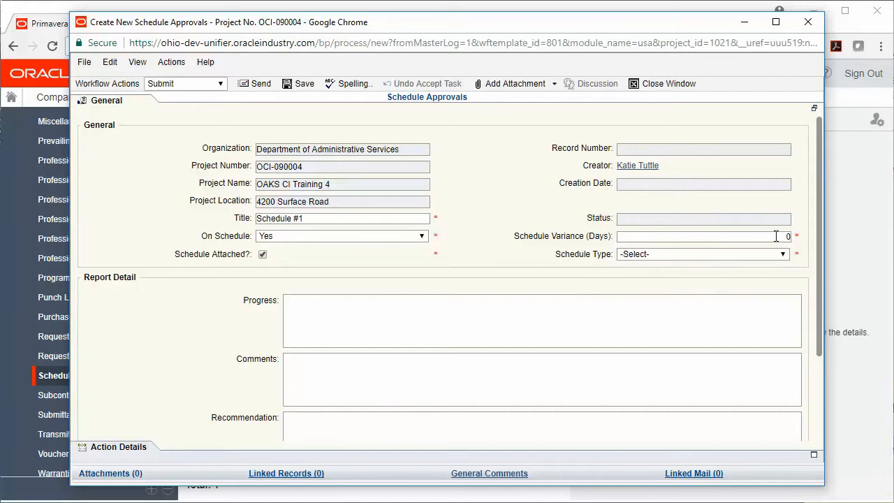
pyautogui.write('50')
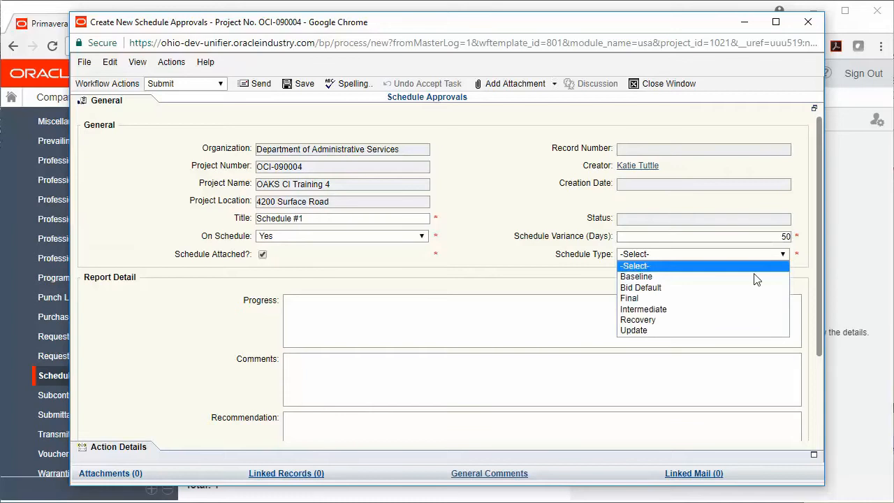
pyautogui.moveTo(751, 299)
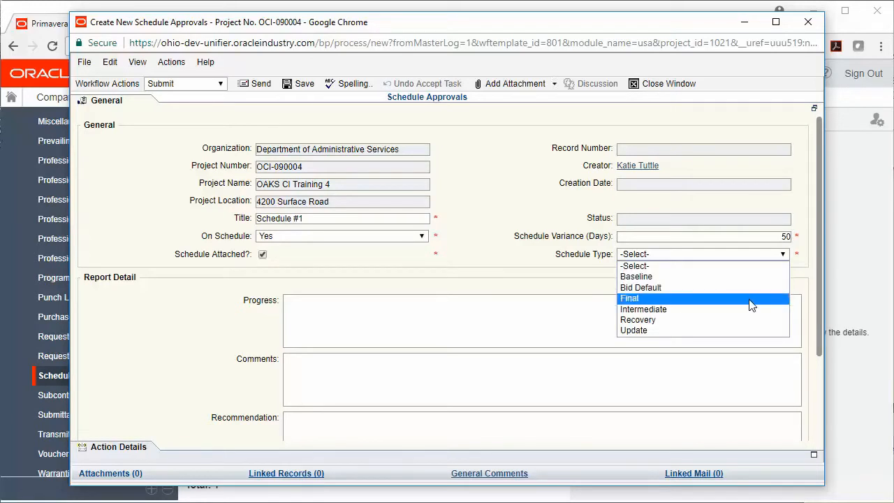
pyautogui.click(643, 309)
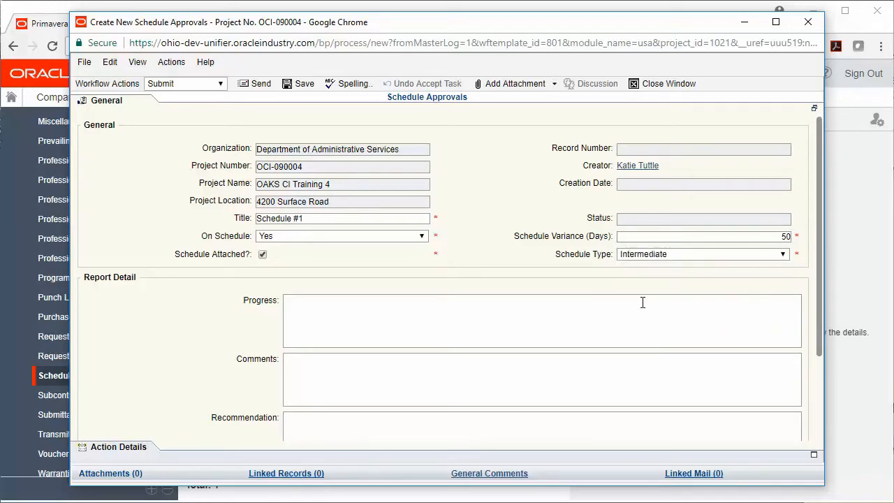
pyautogui.moveTo(603, 355)
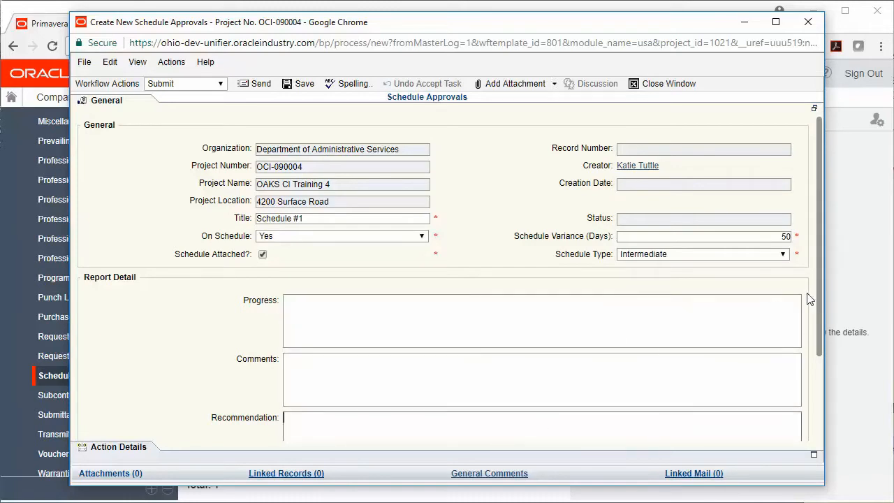
# Attach a file from the Unifier Folder to the Schedule #1 record.
pyautogui.scroll(-3)
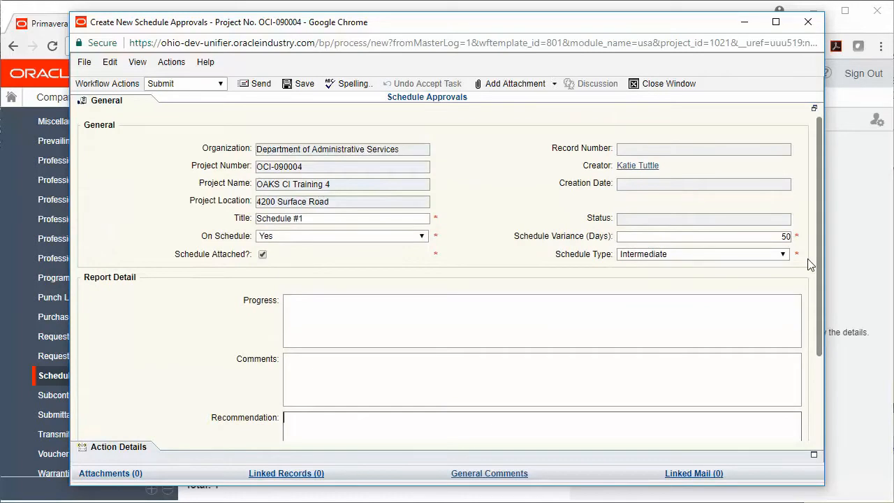
pyautogui.moveTo(547, 90)
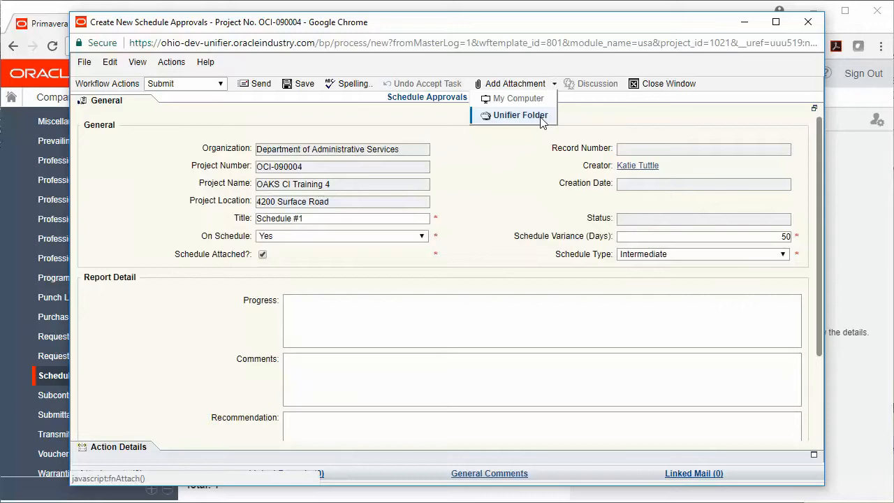
pyautogui.click(516, 115)
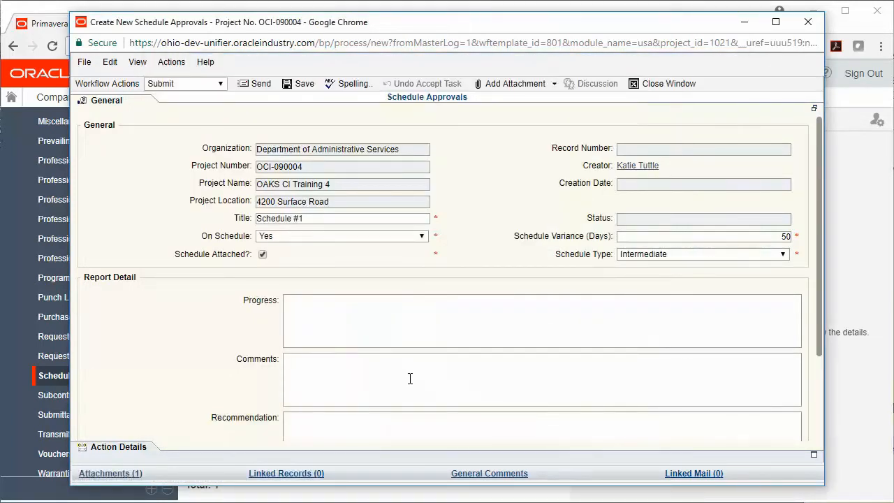
pyautogui.moveTo(171, 424)
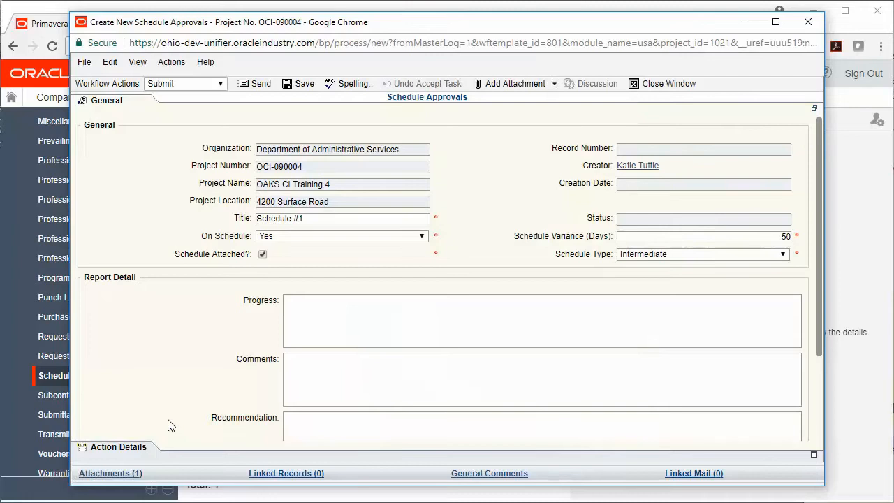
pyautogui.moveTo(162, 475)
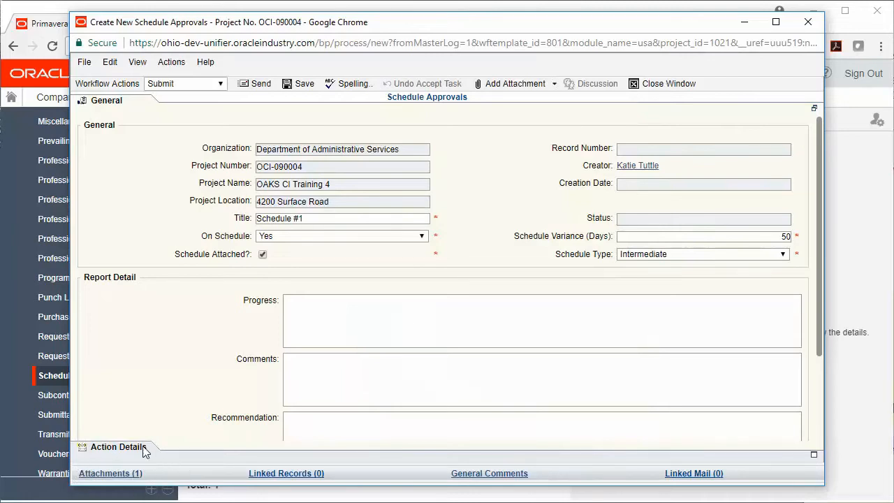
pyautogui.click(117, 120)
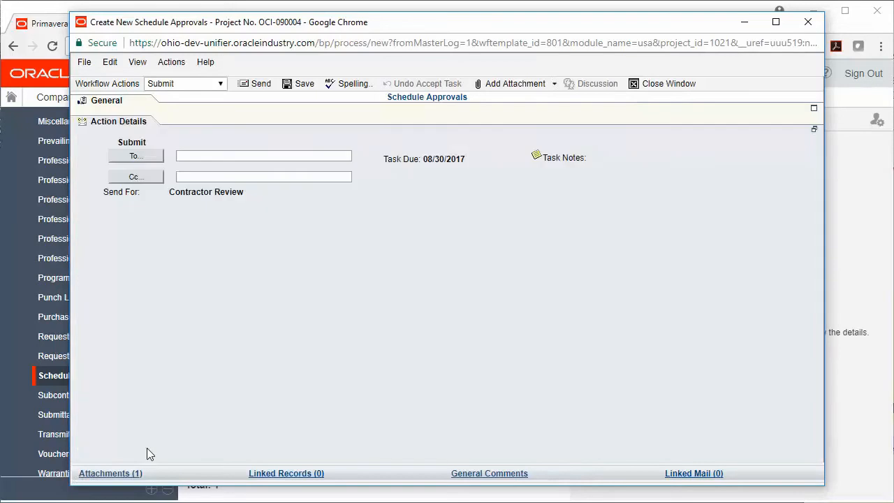
pyautogui.moveTo(194, 95)
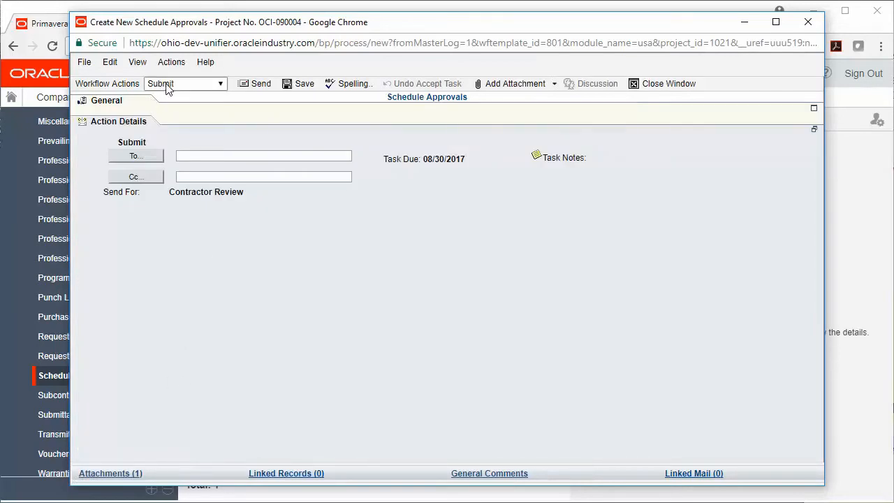
pyautogui.moveTo(137, 156)
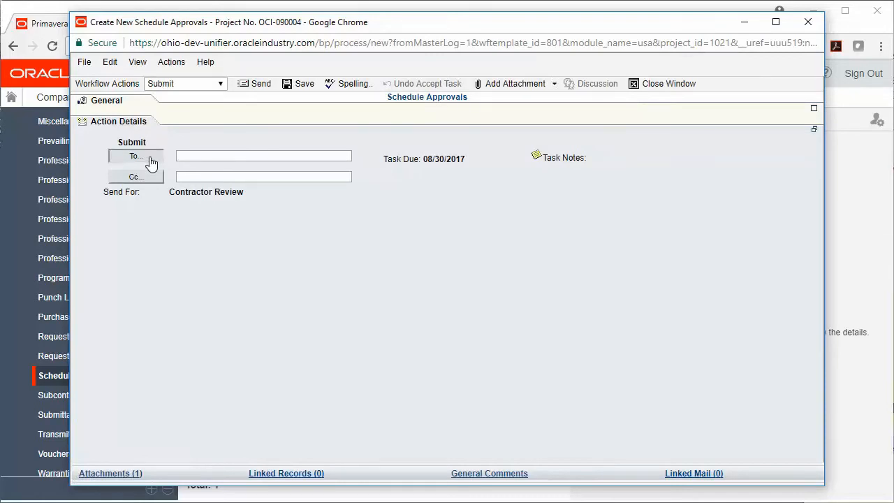
pyautogui.click(135, 156)
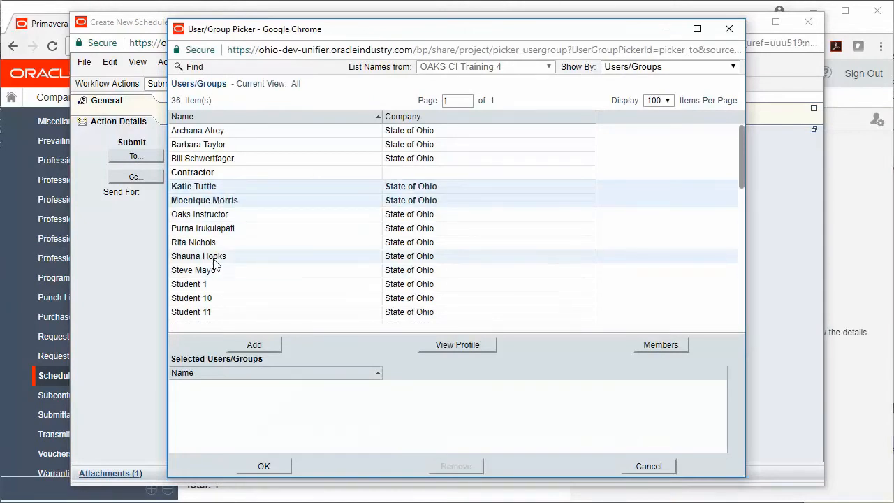
pyautogui.click(255, 343)
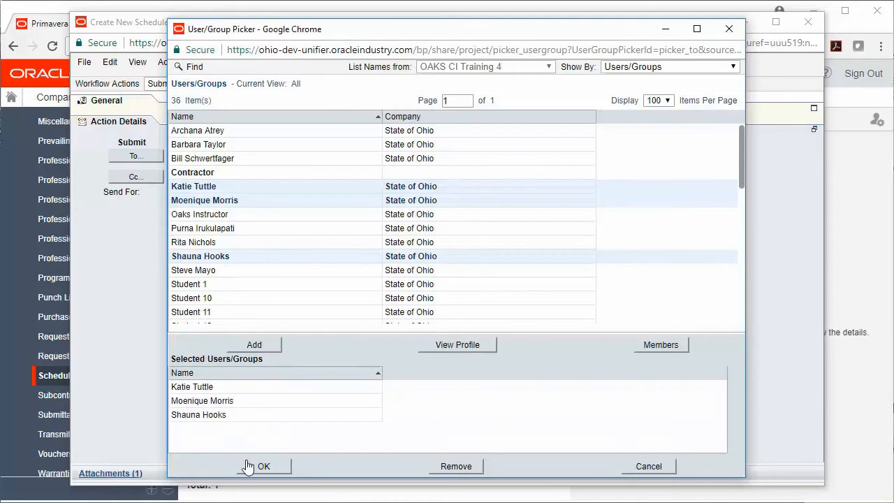
pyautogui.click(266, 466)
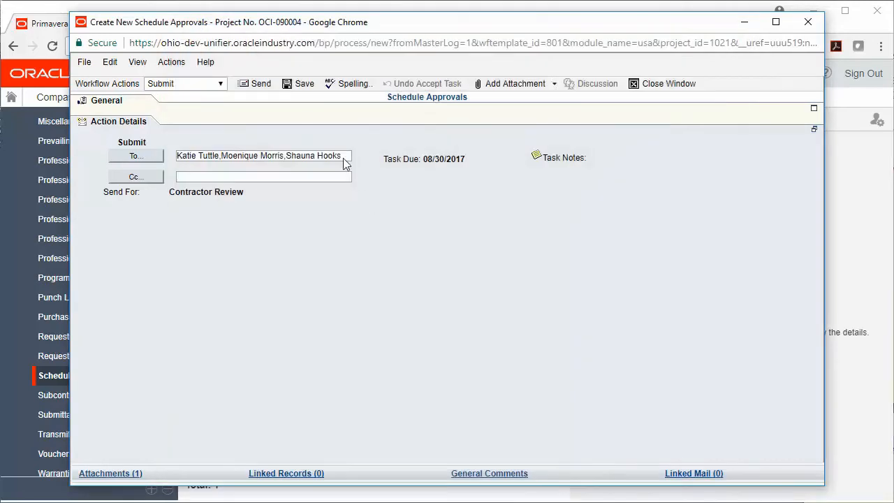
# Send the Schedule #1 record forward for contractor review.
pyautogui.click(257, 84)
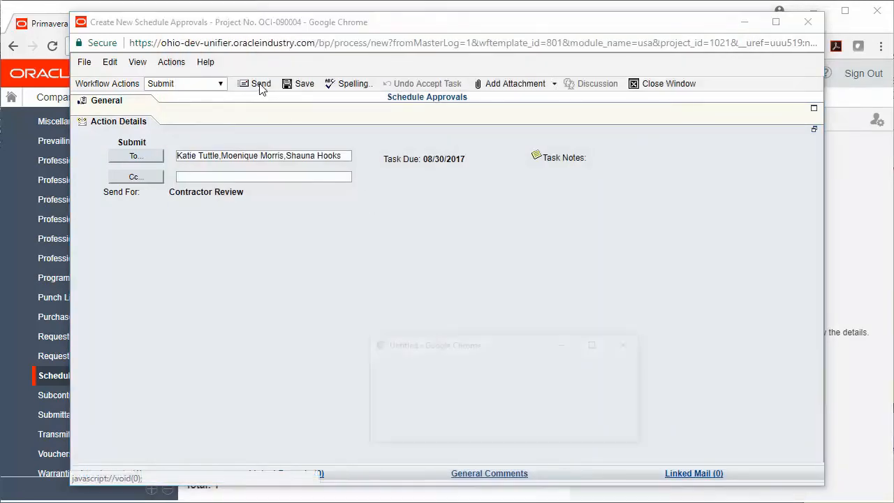
pyautogui.click(258, 84)
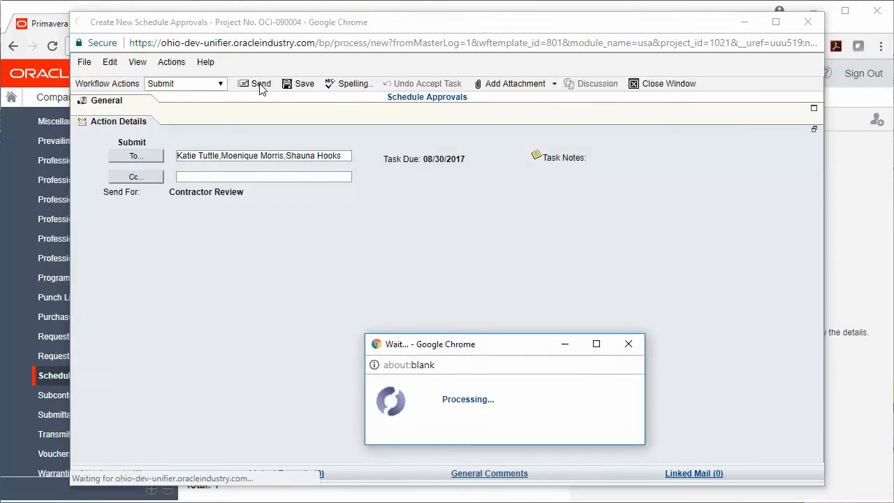